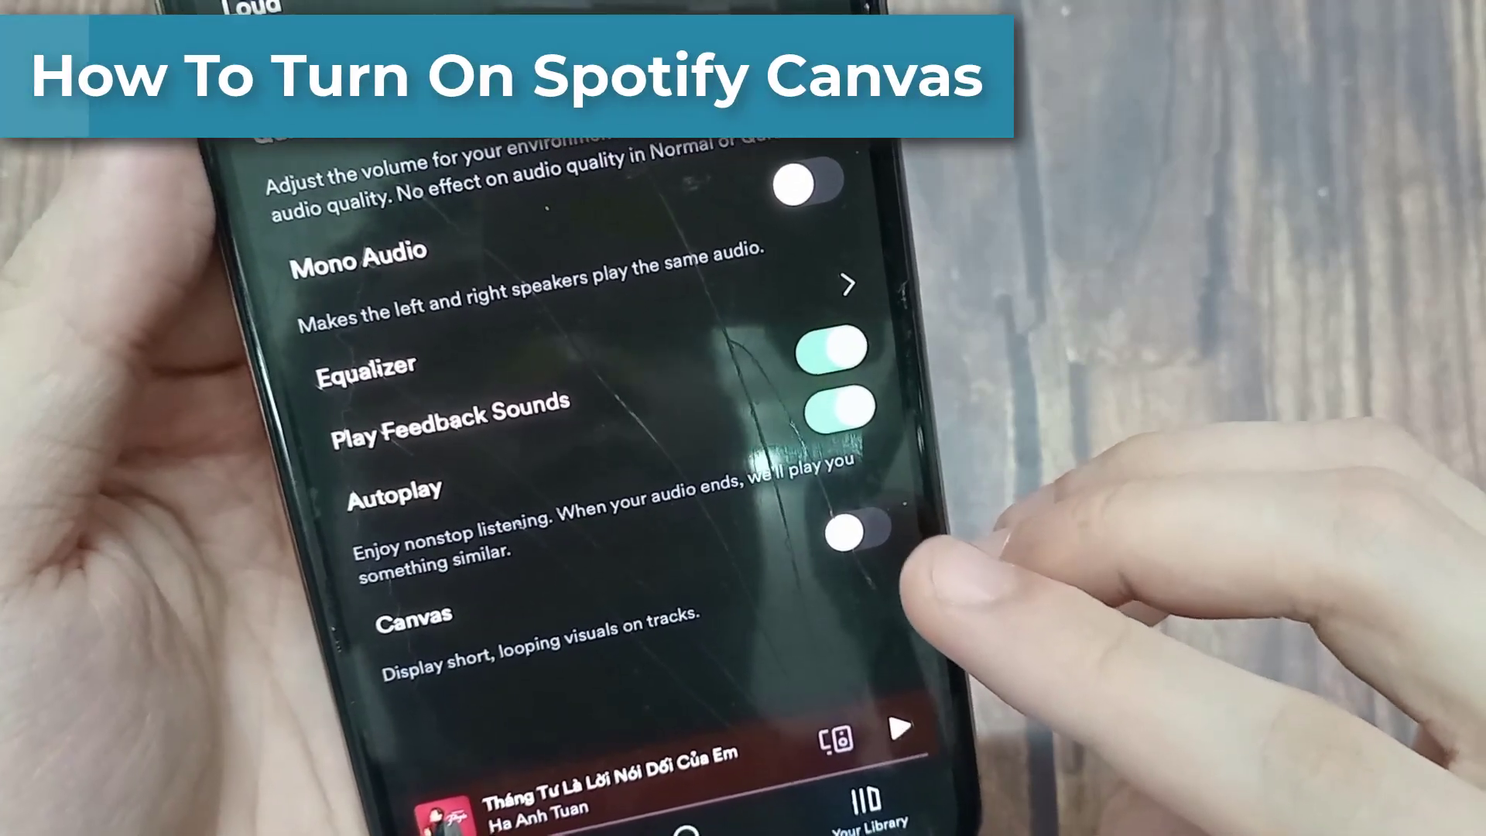
Step: Exit Spotify's Canvas intro preview to the iPhone home screen
click(843, 533)
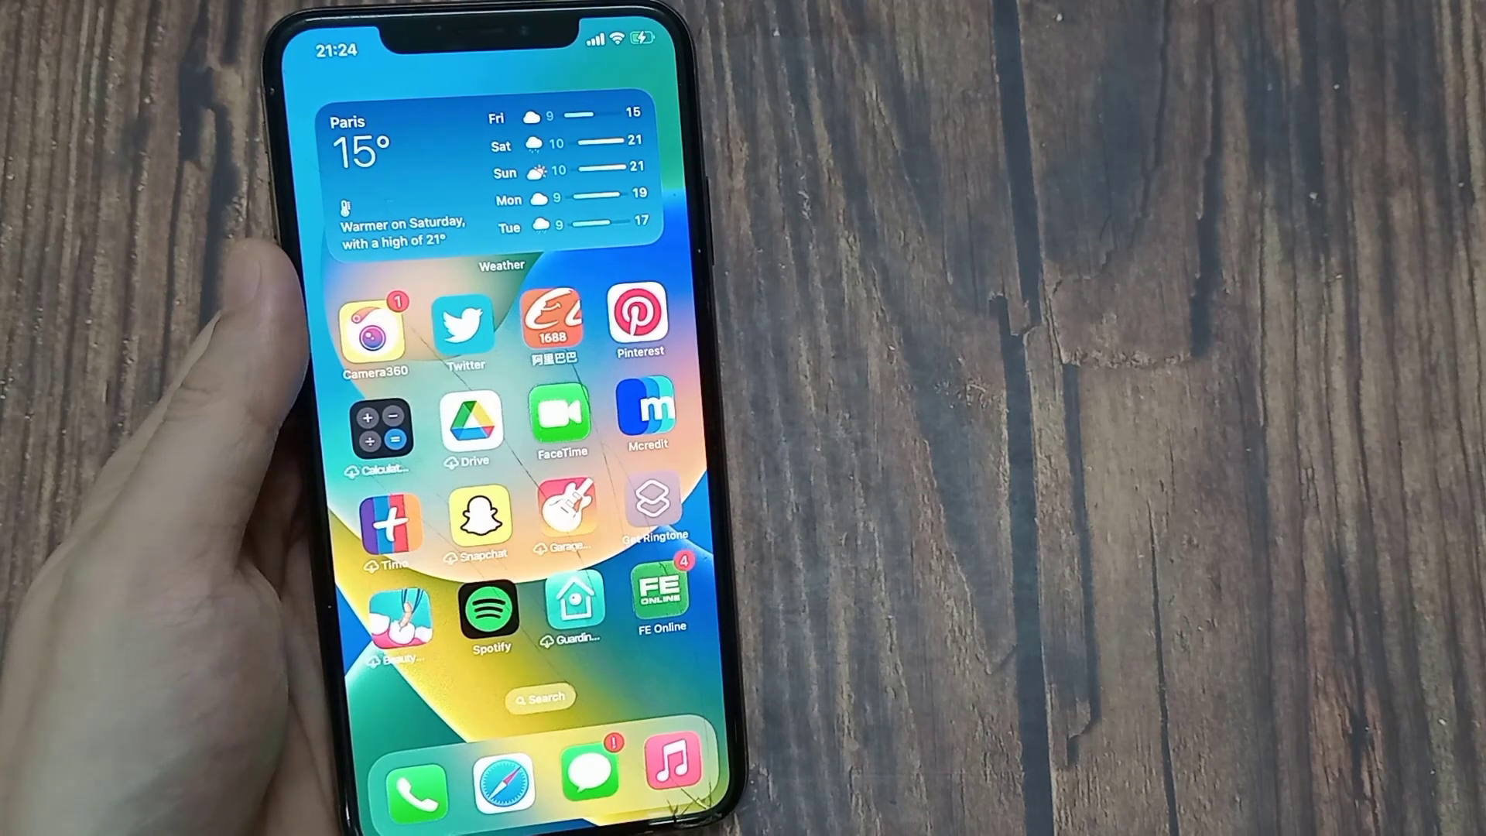
Step: Launch Spotify from the home screen and open Settings via the gear icon
click(491, 619)
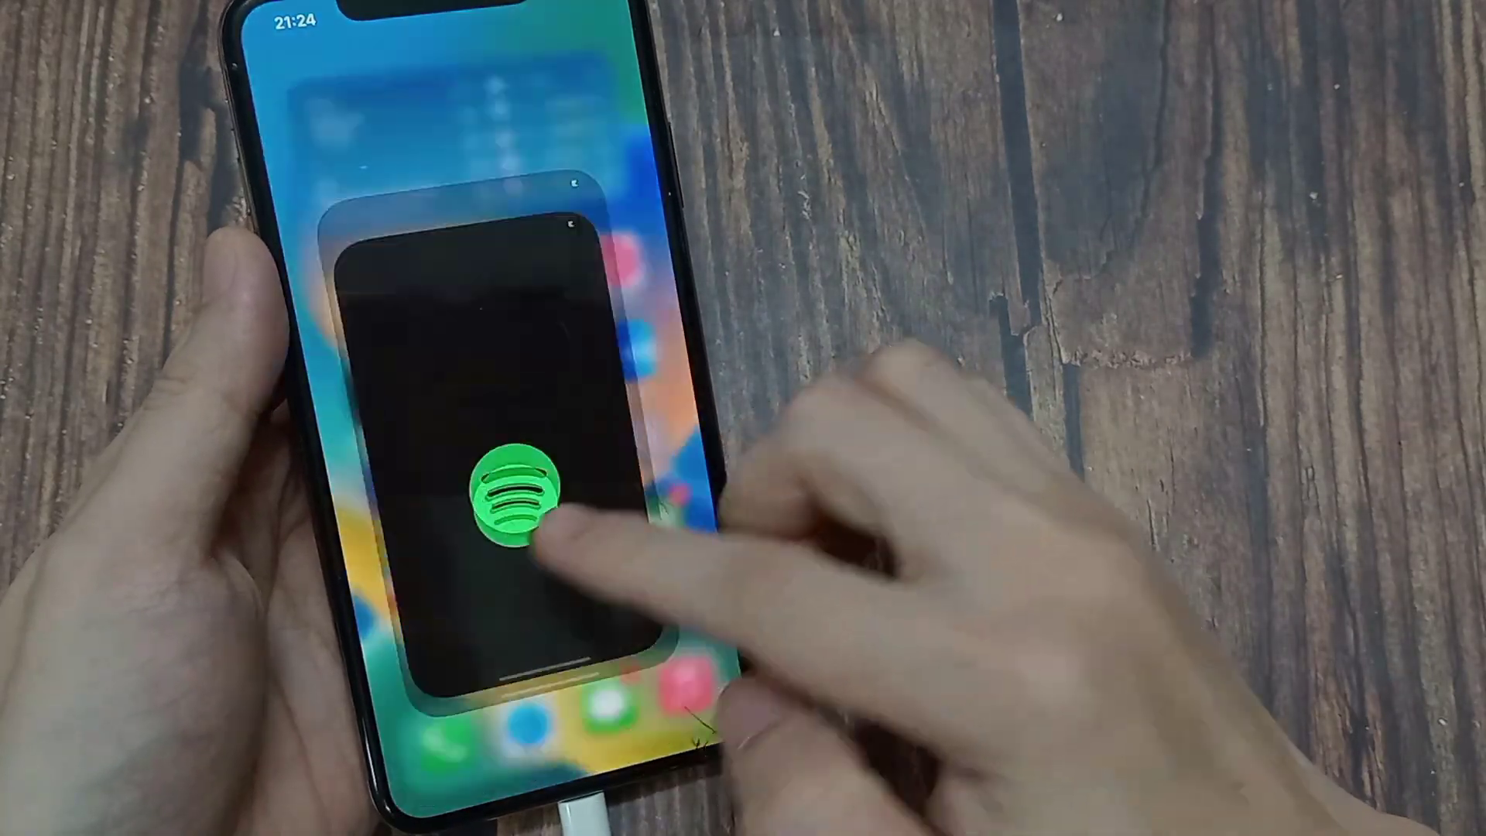
click(512, 498)
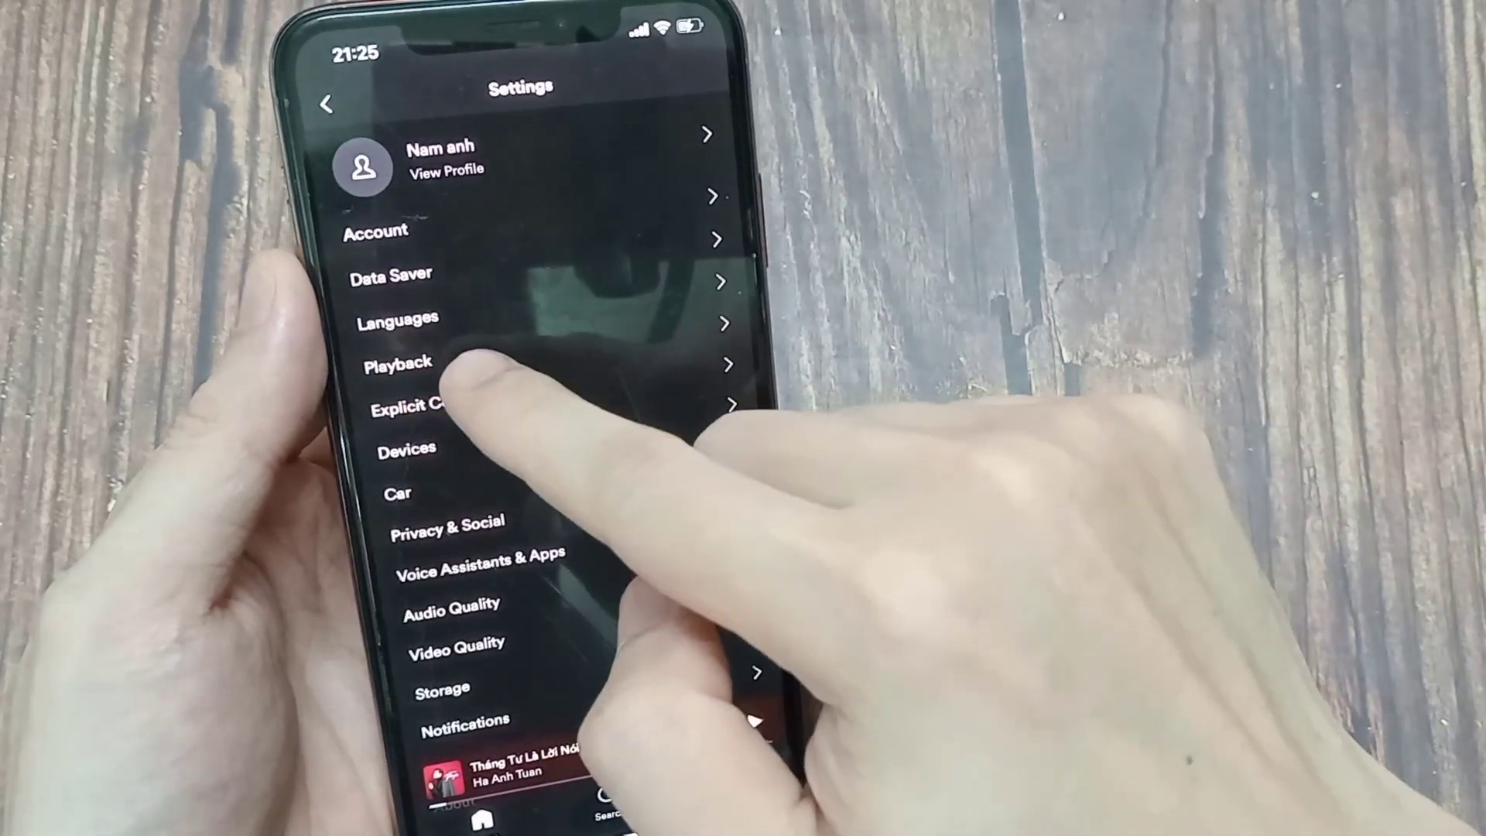
Step: Open Playback settings and scroll down to the Canvas toggle
click(398, 365)
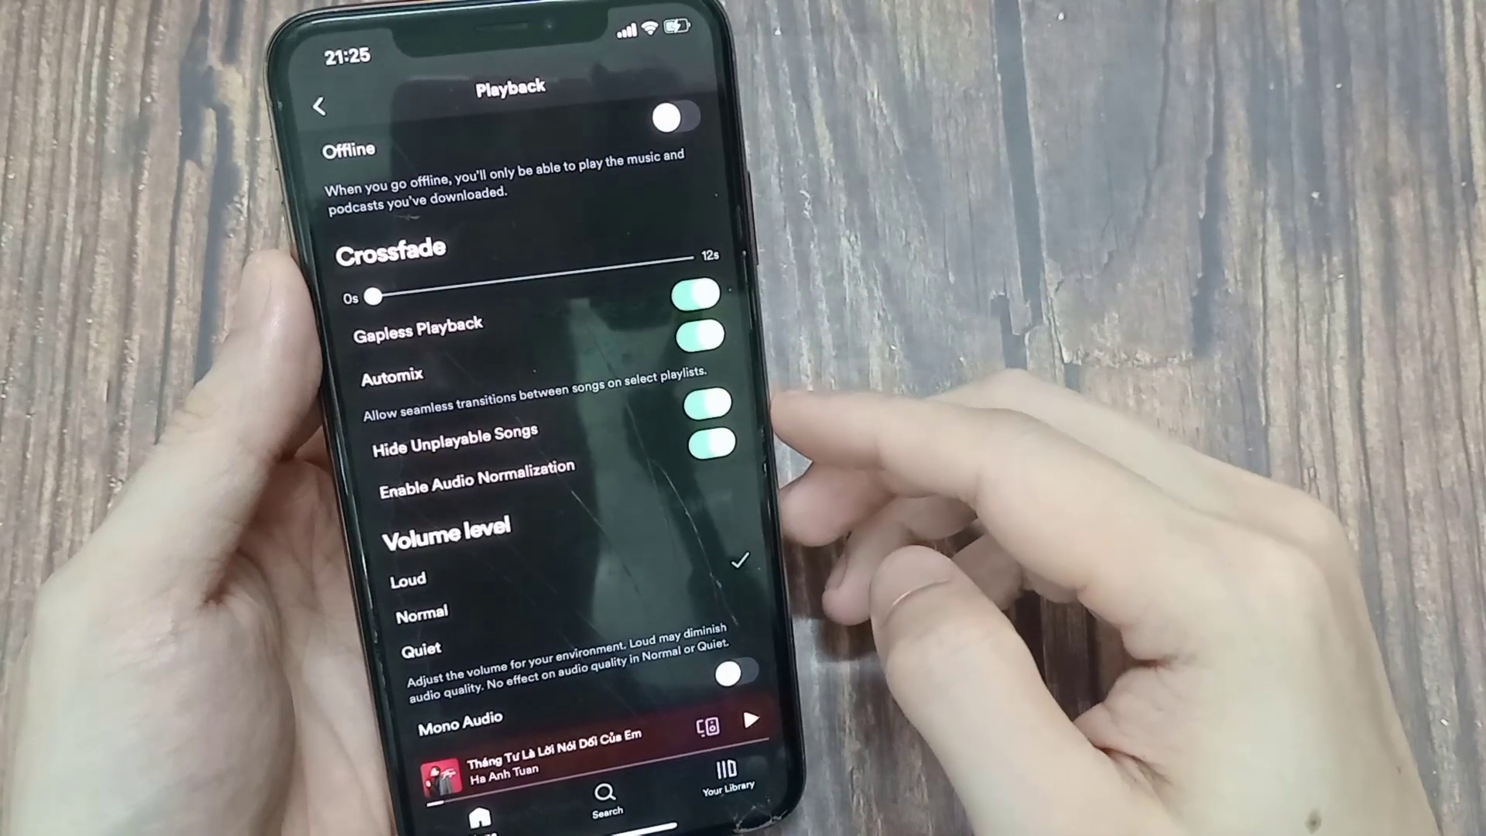
scroll(down, 3)
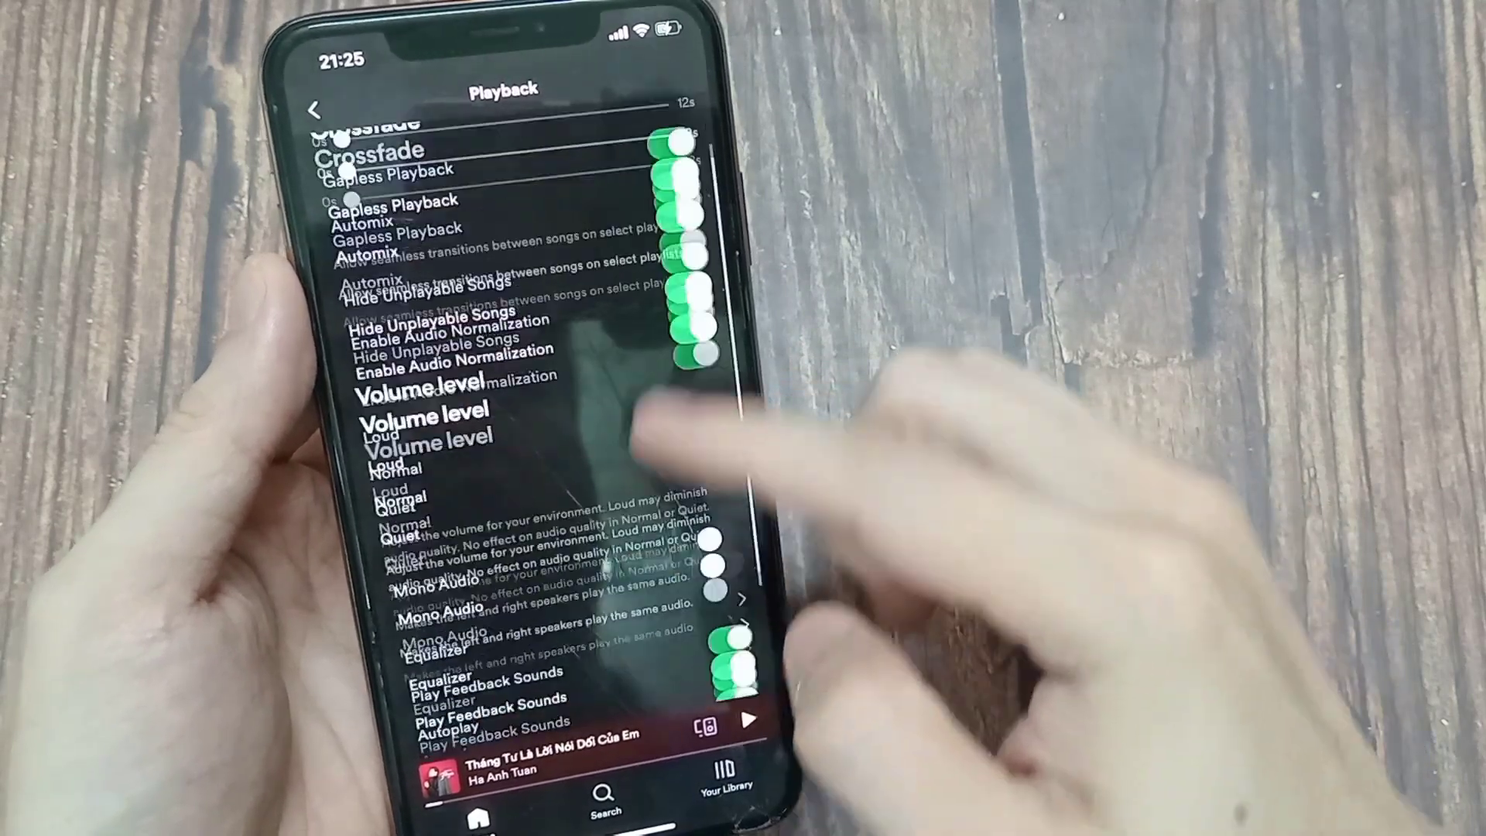
scroll(down, 3)
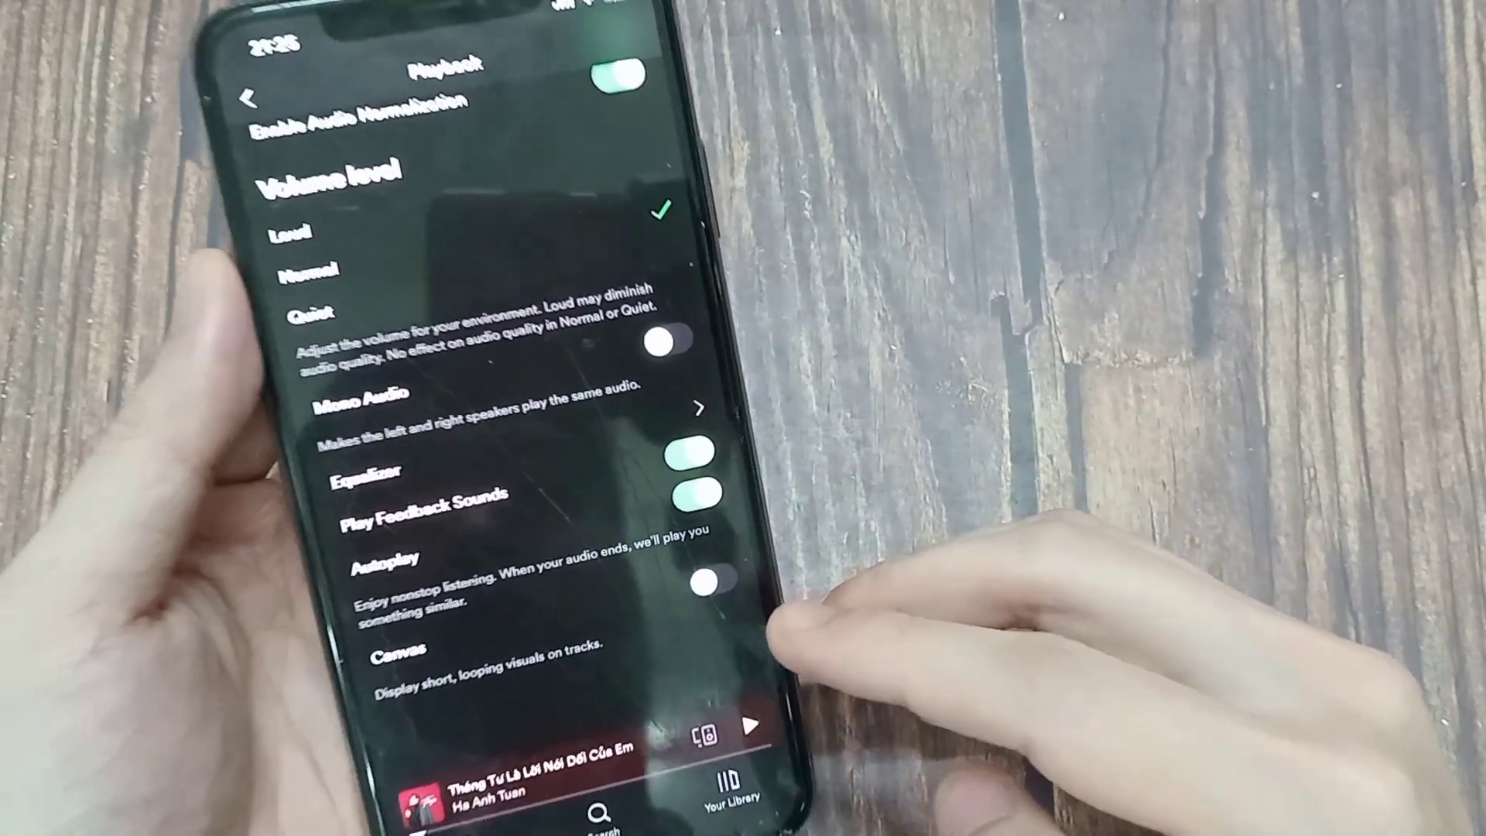